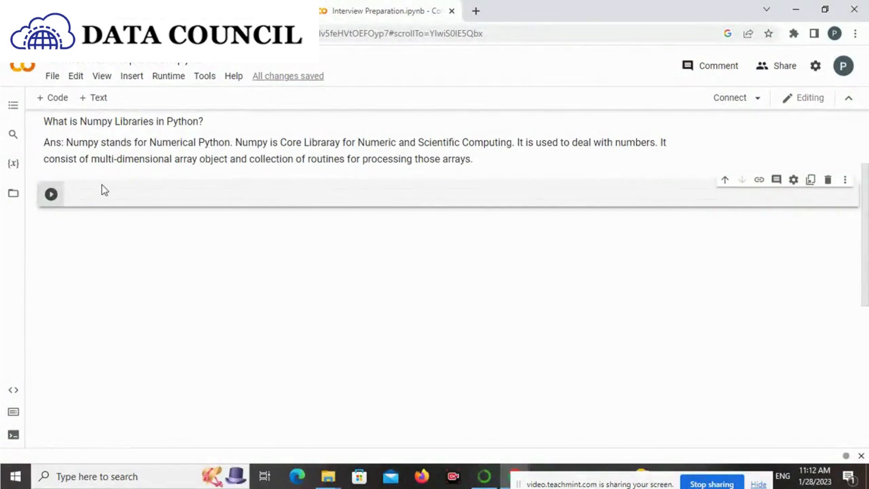
mouse_move(190, 185)
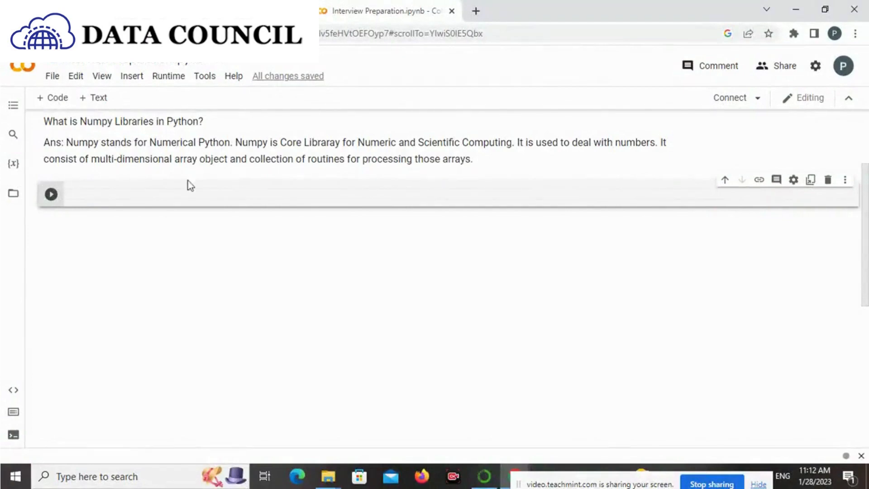
mouse_move(103, 159)
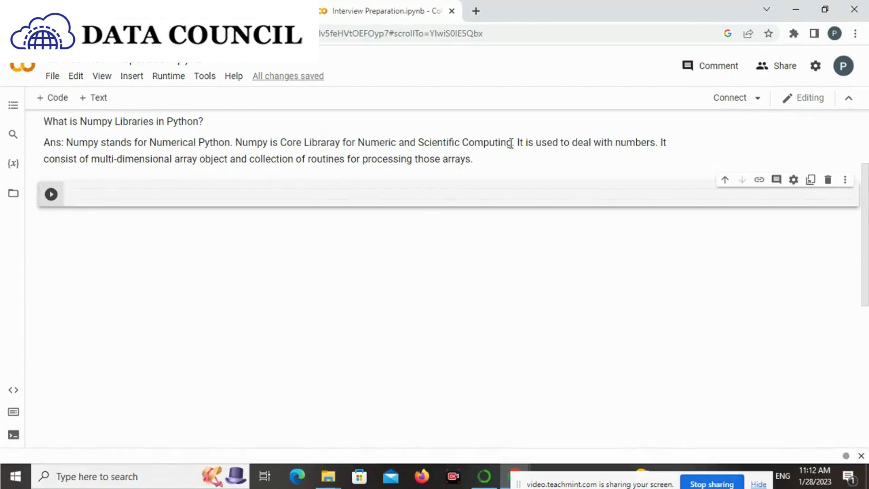
mouse_move(671, 156)
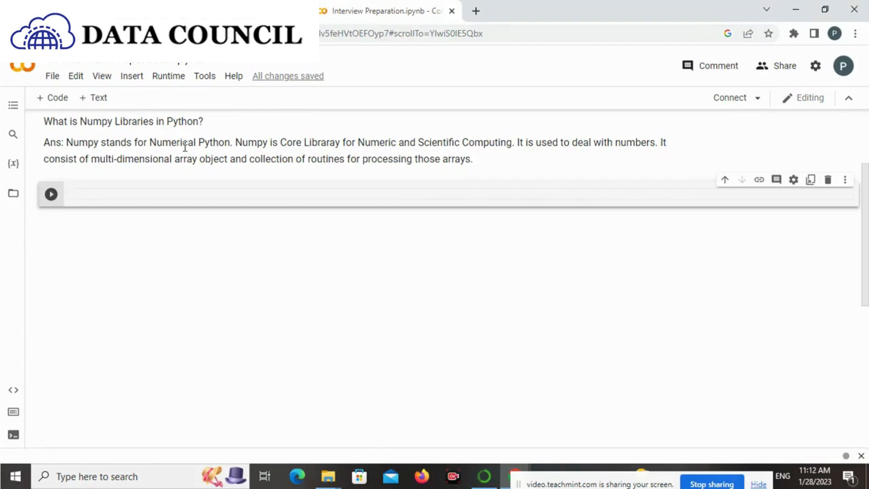
mouse_move(150, 142)
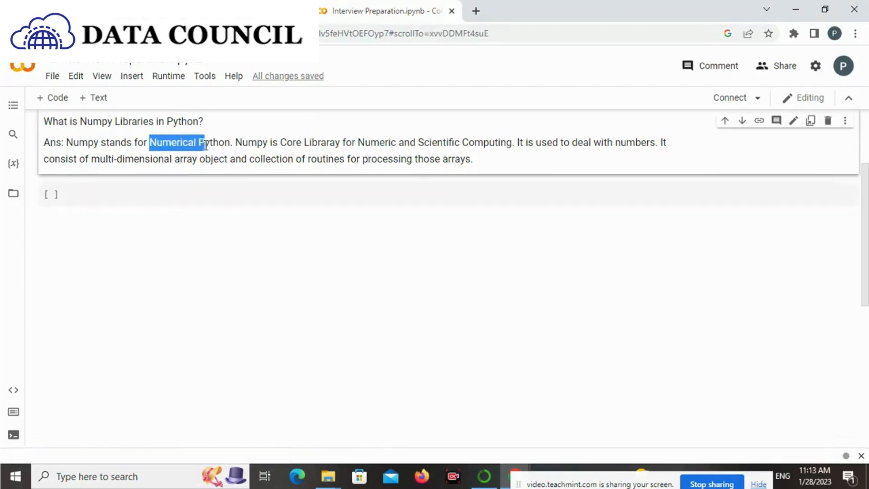
Step: Highlight the phrase 'Numerical Python' in the answer text, then clear the selection
drag(204, 142, 229, 142)
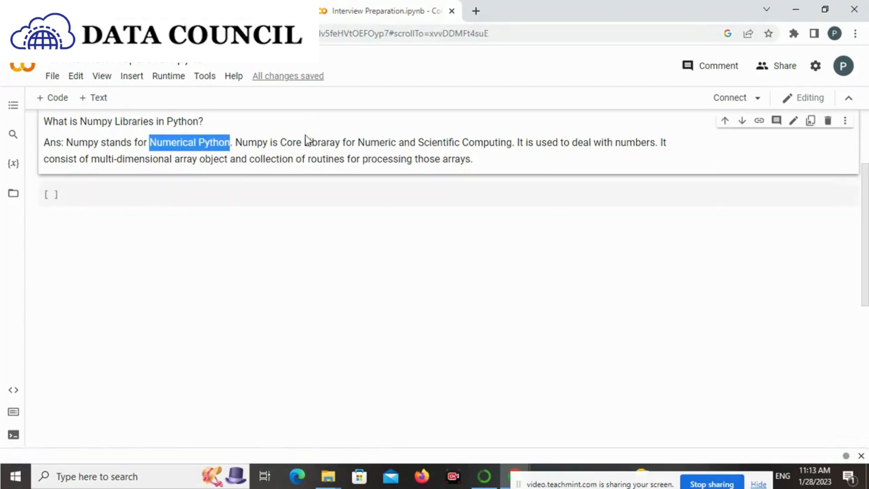
mouse_move(376, 156)
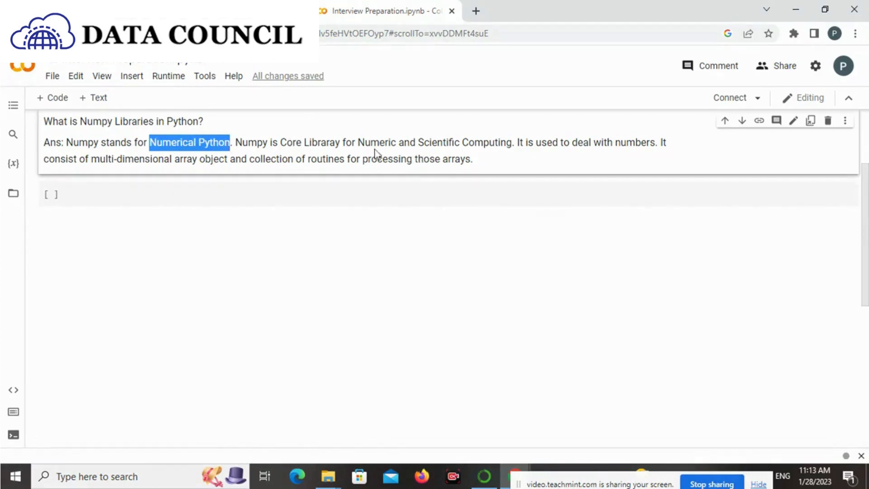
click(359, 142)
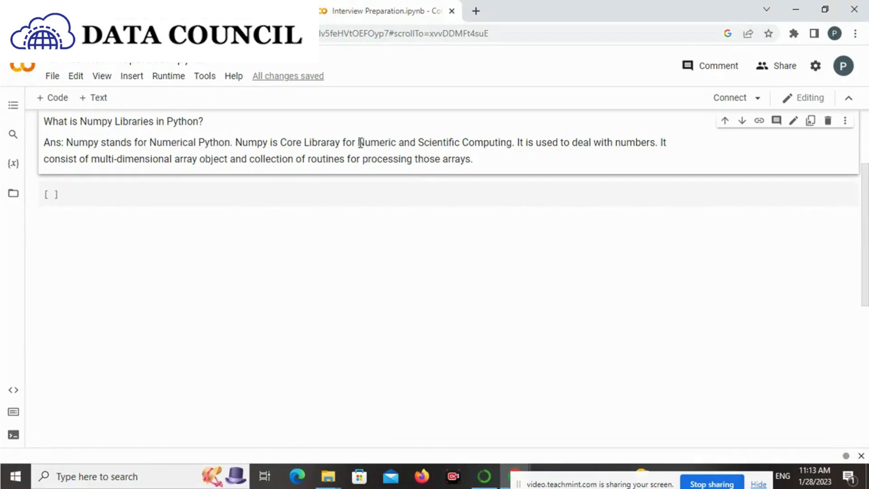
Step: Highlight 'Numeric and Scientific Computing', then 'multi-dimensional array object'
drag(359, 142, 513, 141)
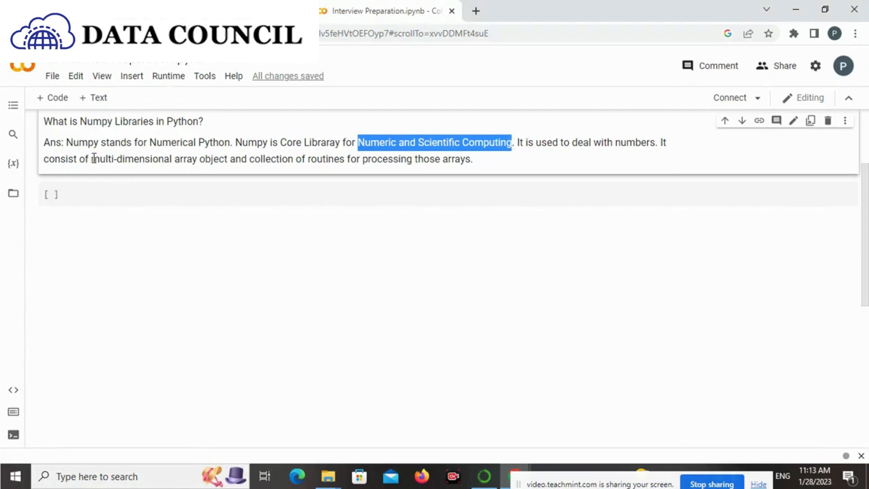
drag(92, 159, 225, 159)
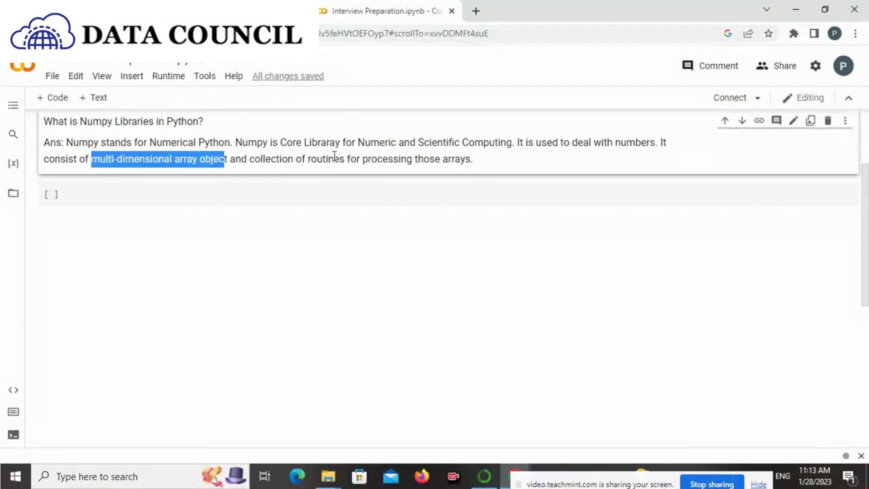